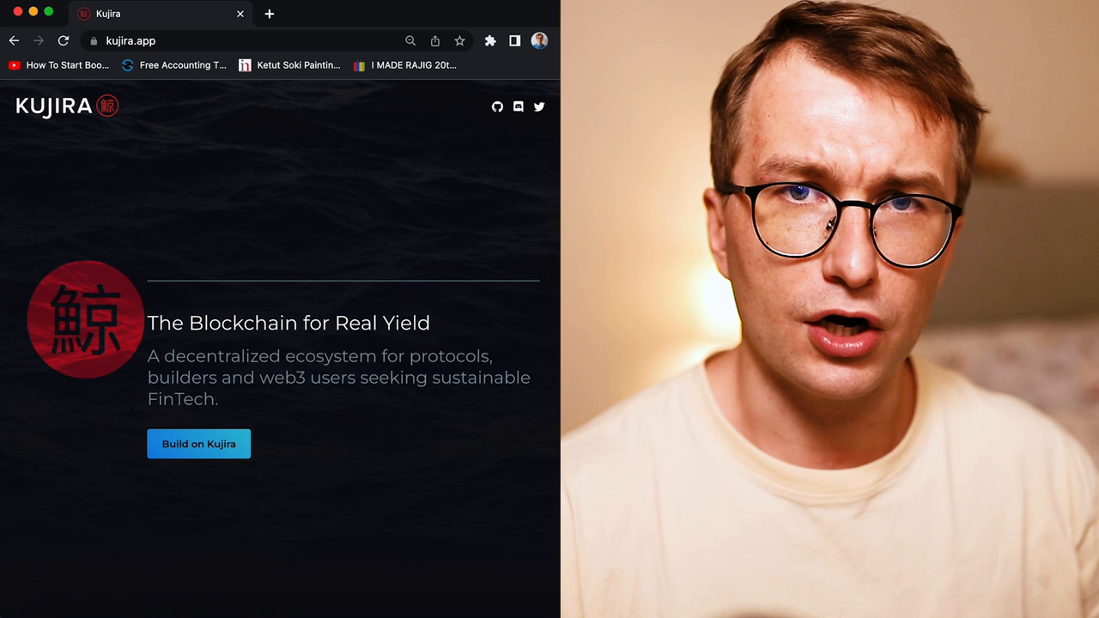
Scroll the kujira.app homepage down to the FIN and BOW product cards
scroll(down, 3)
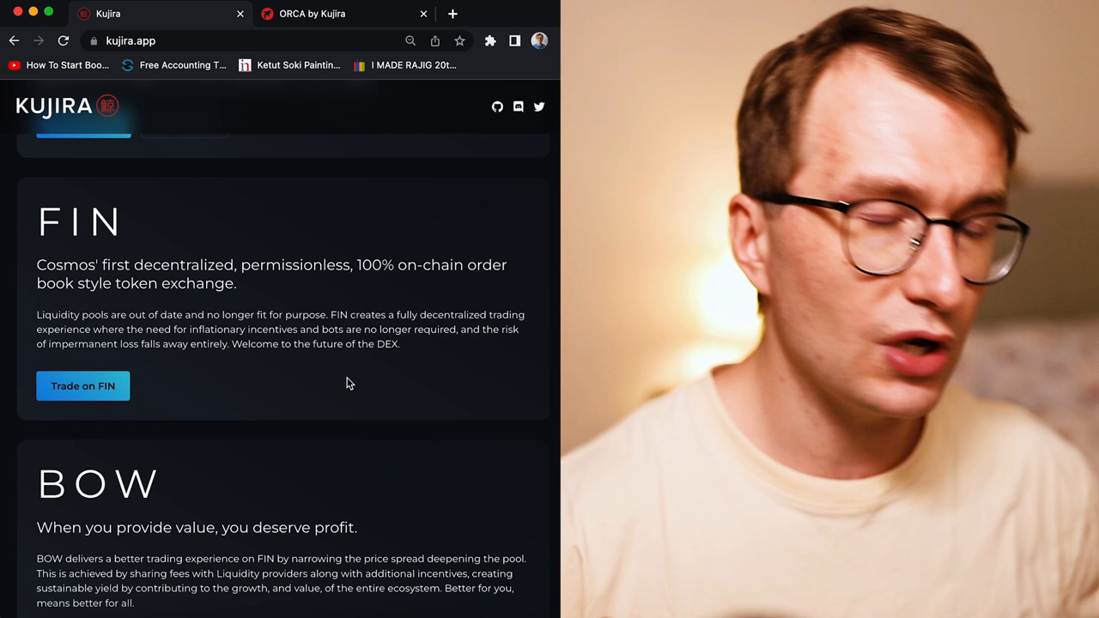
Scroll further to reveal the full BOW liquidity section with its earn link
scroll(down, 3)
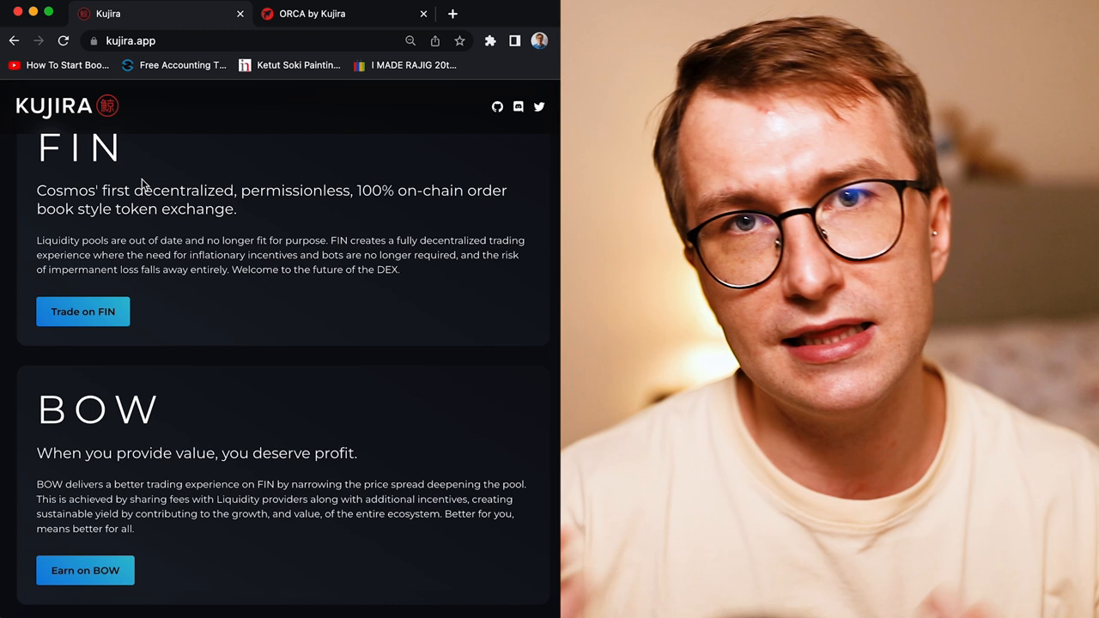
mouse_move(103, 585)
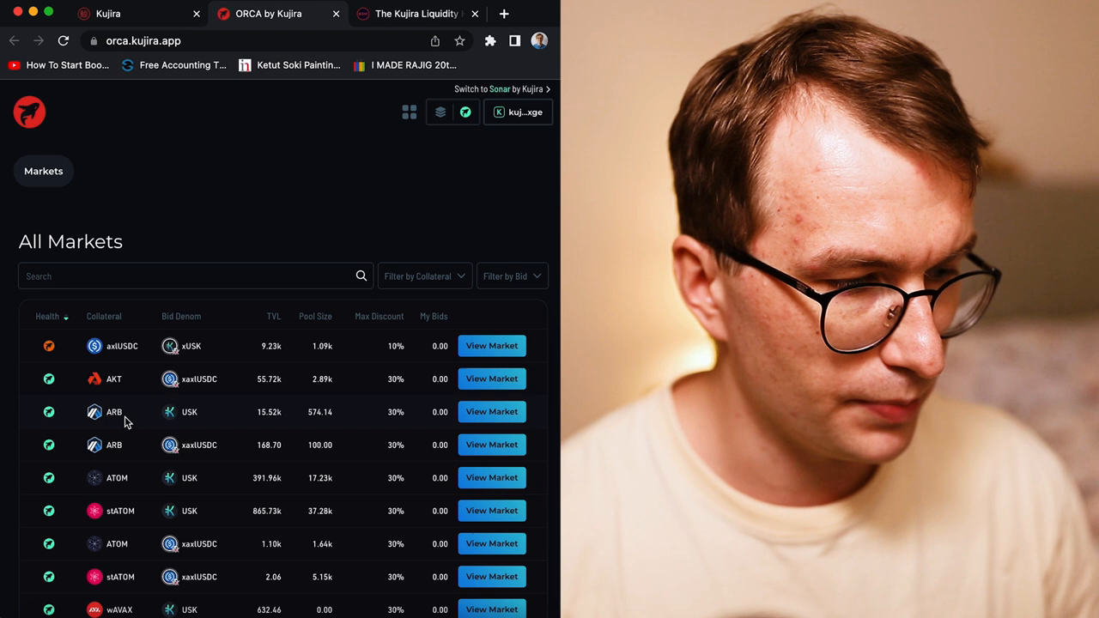
Browse the All Markets table and view the ATOM / USK liquidation market
scroll(down, 3)
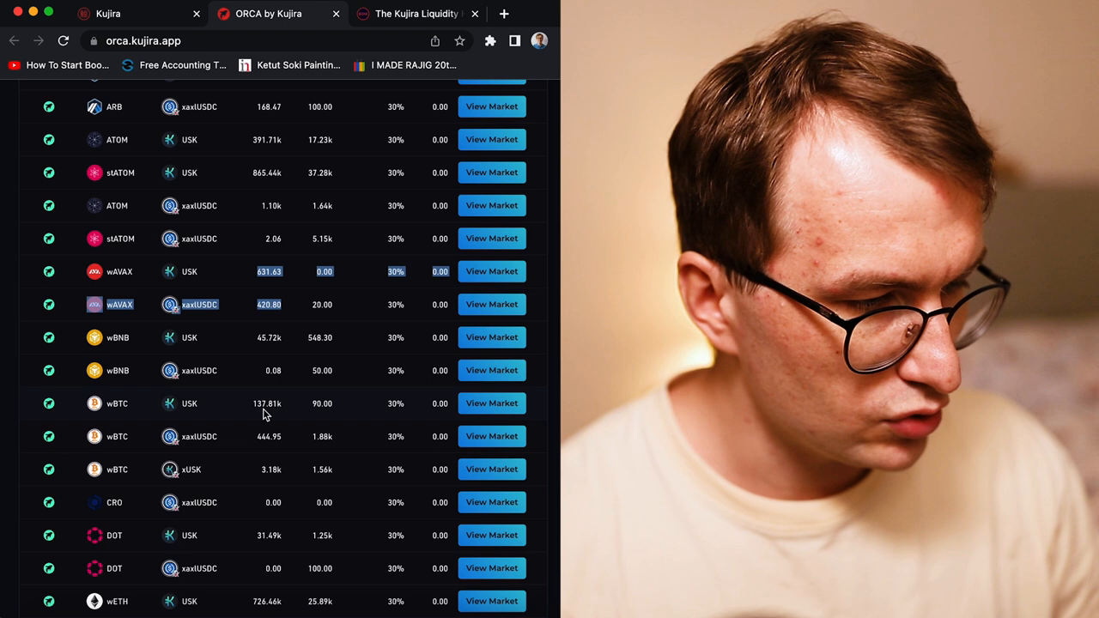
scroll(down, 3)
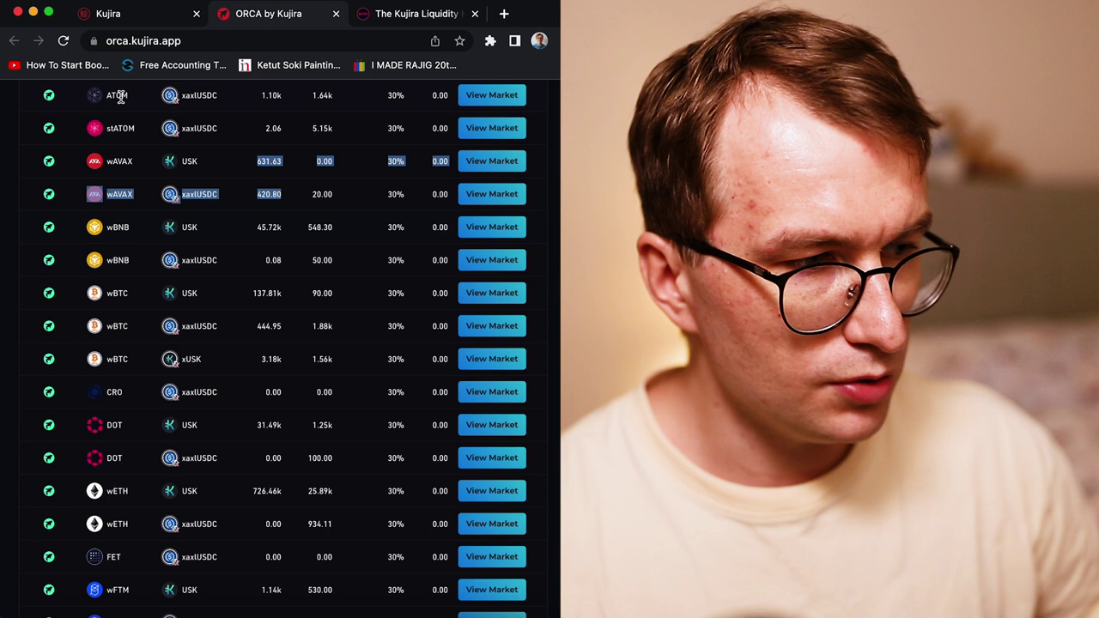
scroll(up, 3)
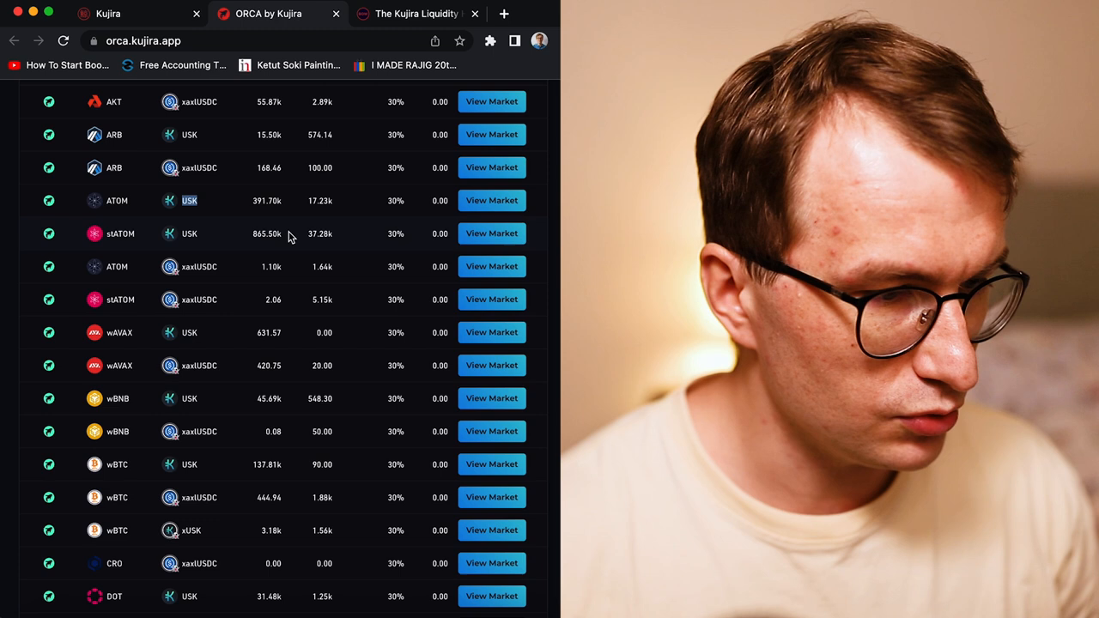
click(491, 233)
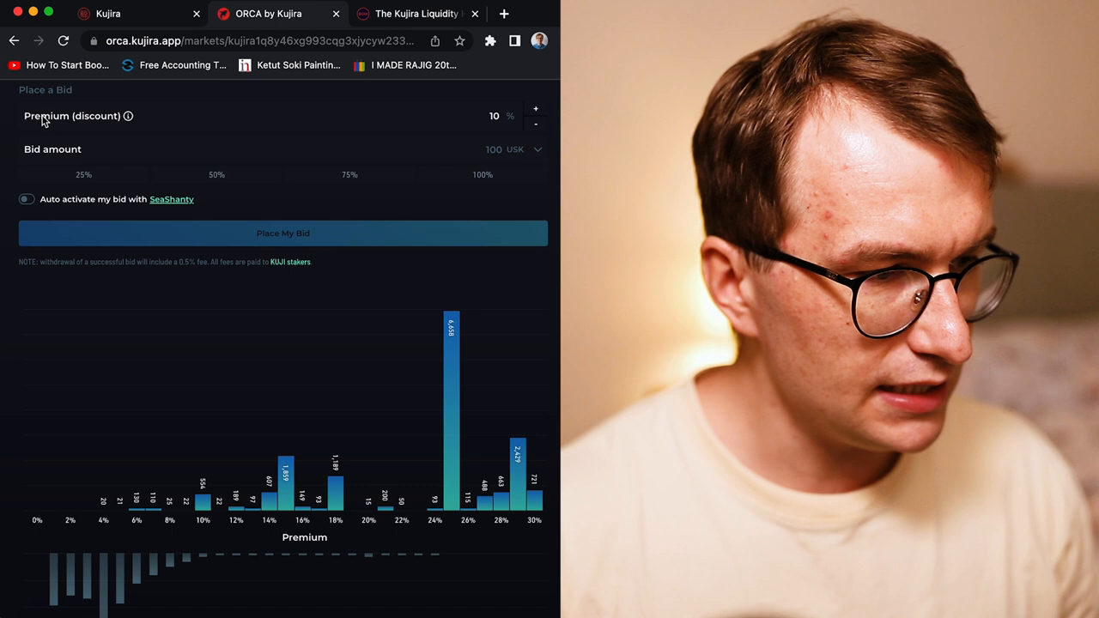
Enter a premium discount in the bid form, settling on 22% for the 100 USK bid
click(536, 108)
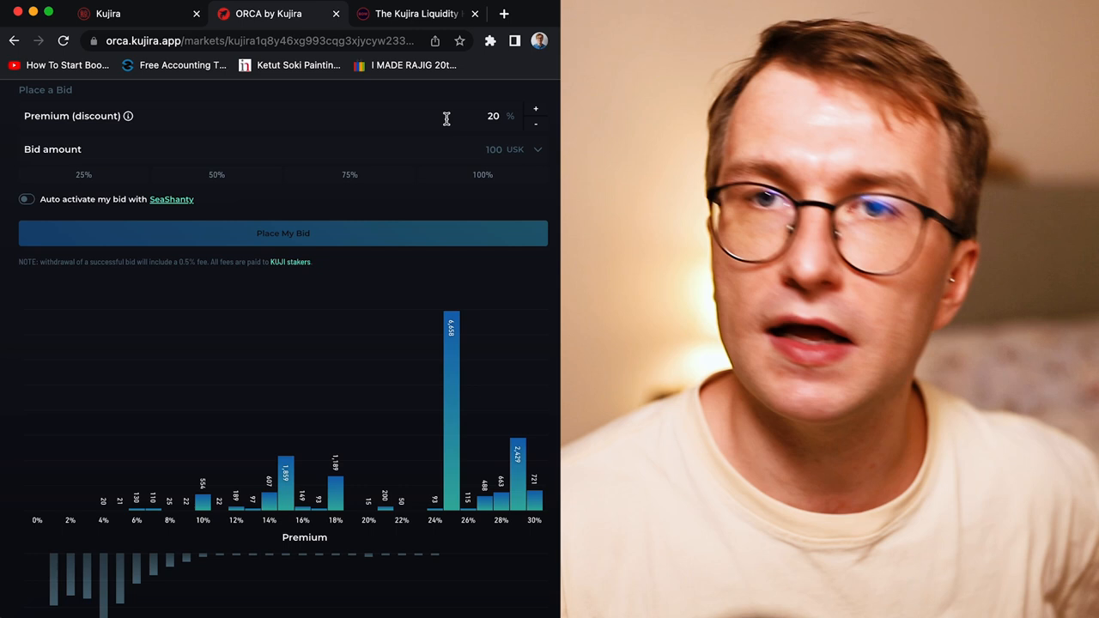
text(10)
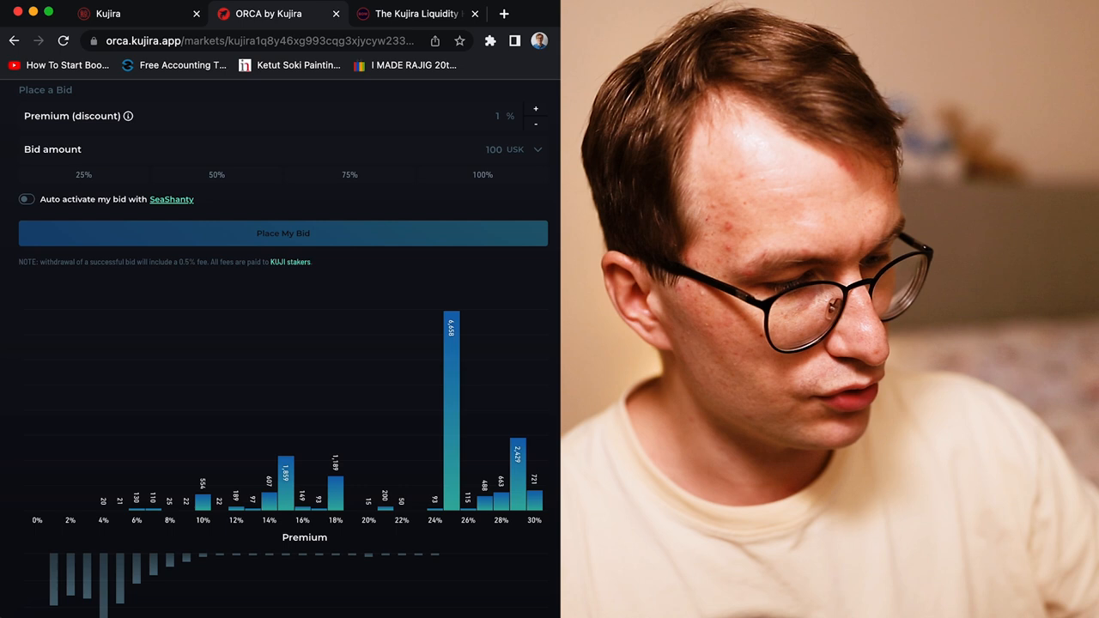
scroll(down, 3)
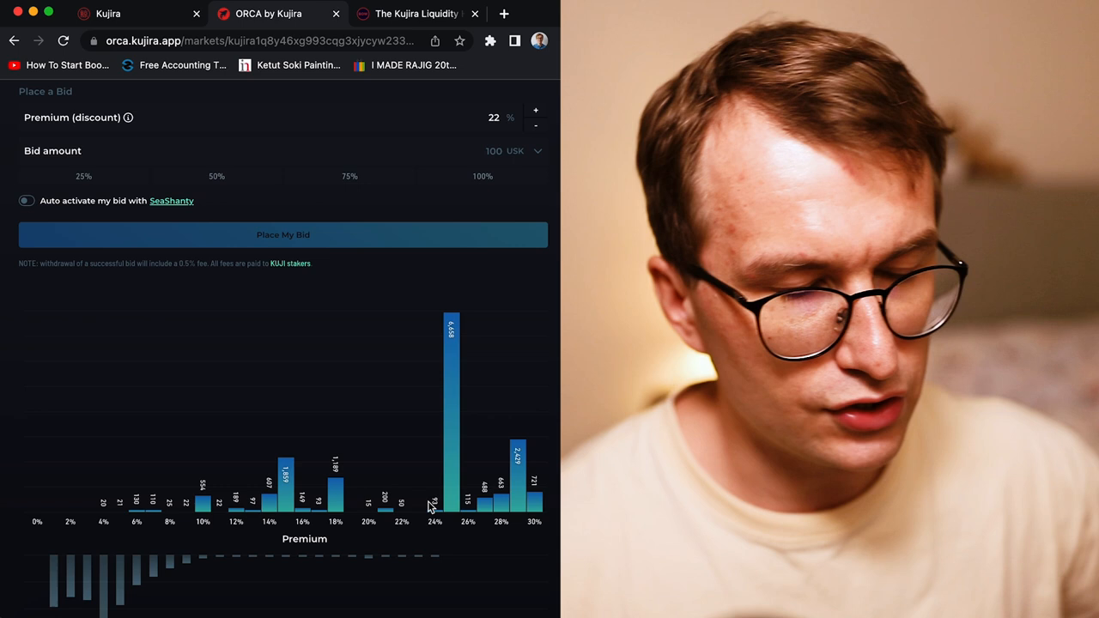
mouse_move(167, 206)
text(100)
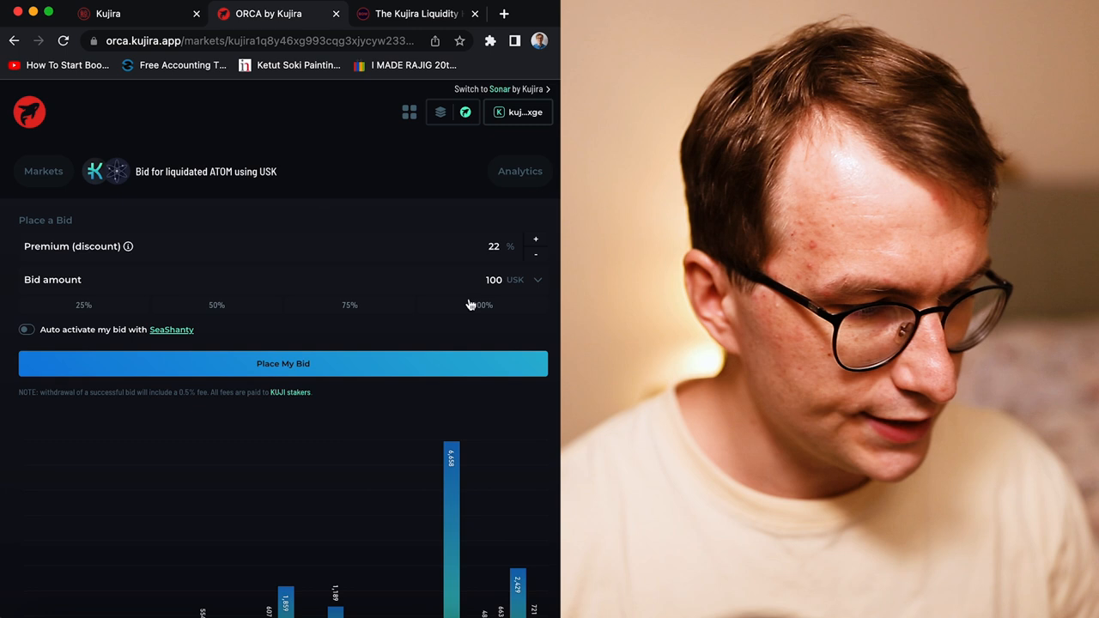
Scroll down to the ATOM market's pool statistics, active bids and Recent Liquidations table
scroll(down, 3)
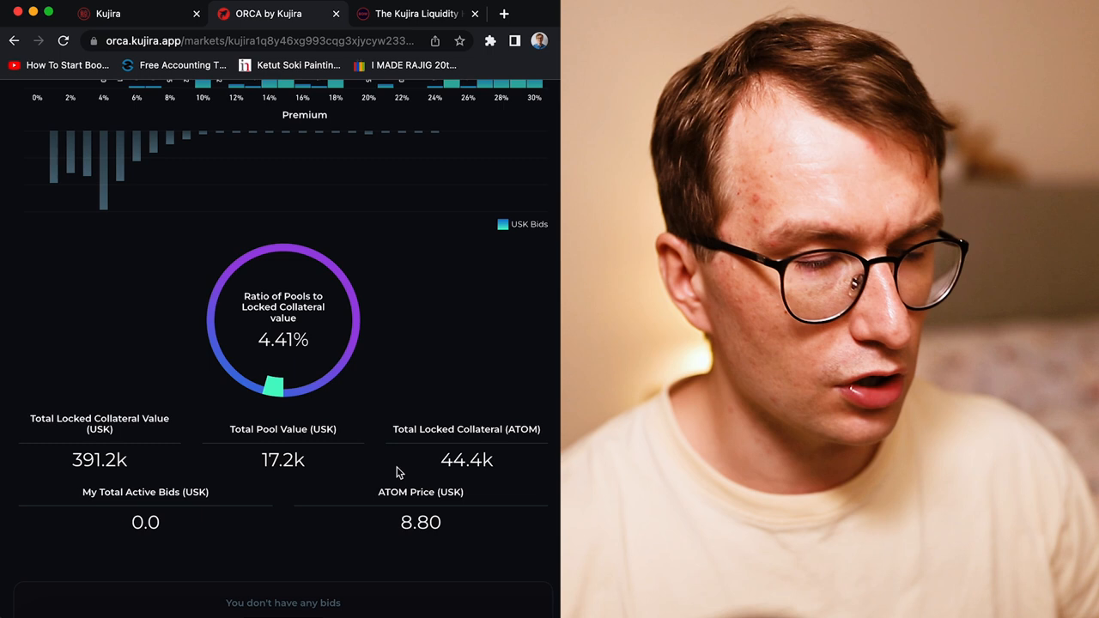
scroll(down, 3)
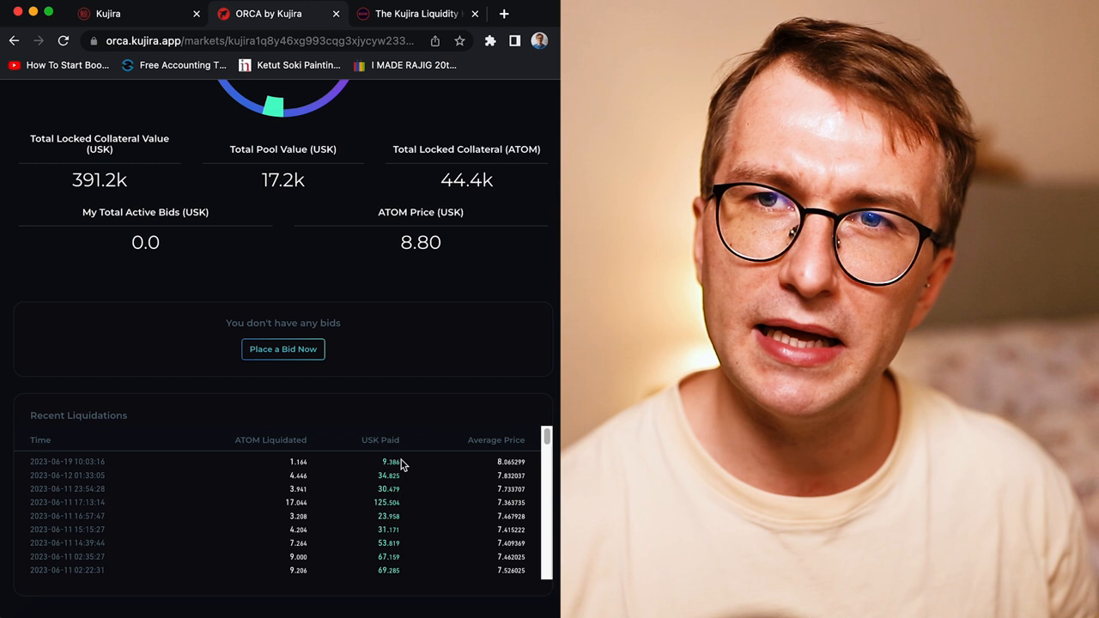
mouse_move(430, 120)
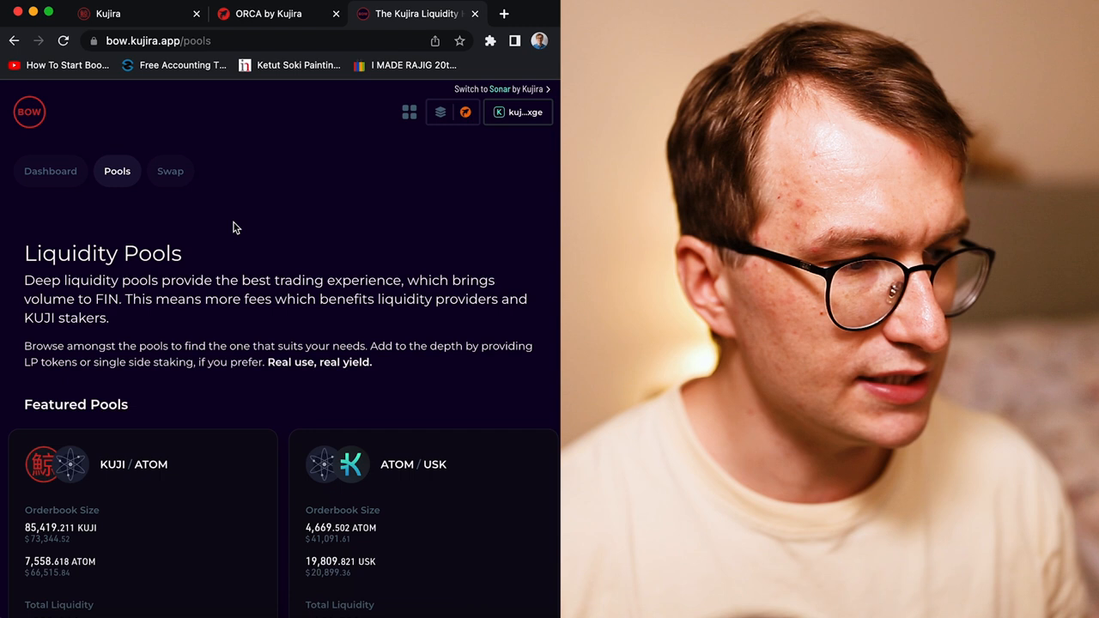
Scroll through BOW's Featured Pools cards such as KUJI / ATOM and ATOM / USK
scroll(down, 3)
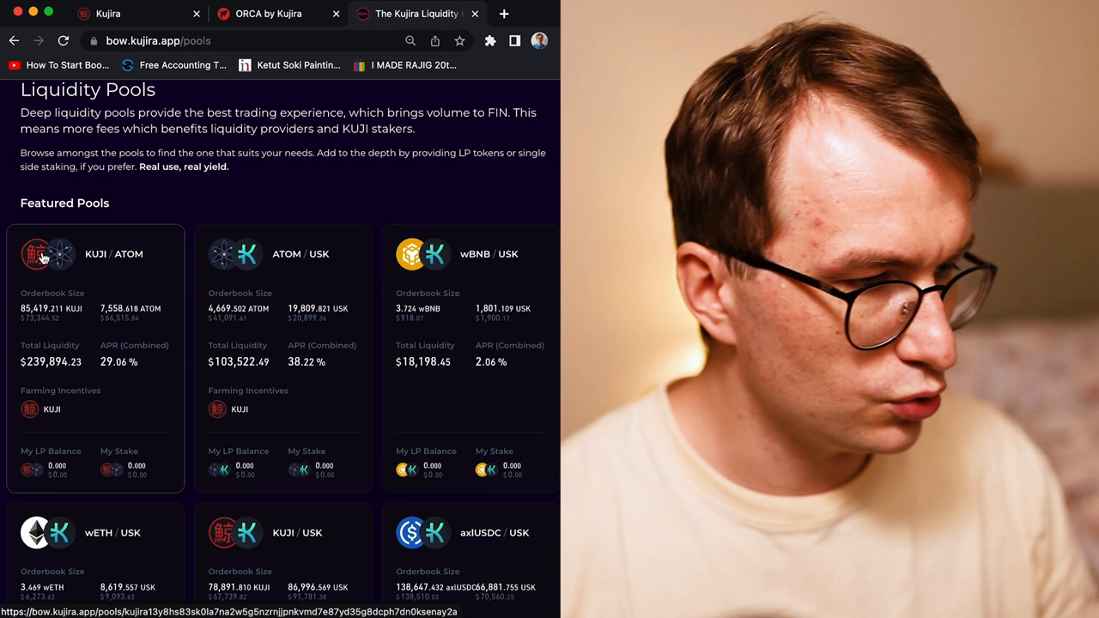
scroll(down, 3)
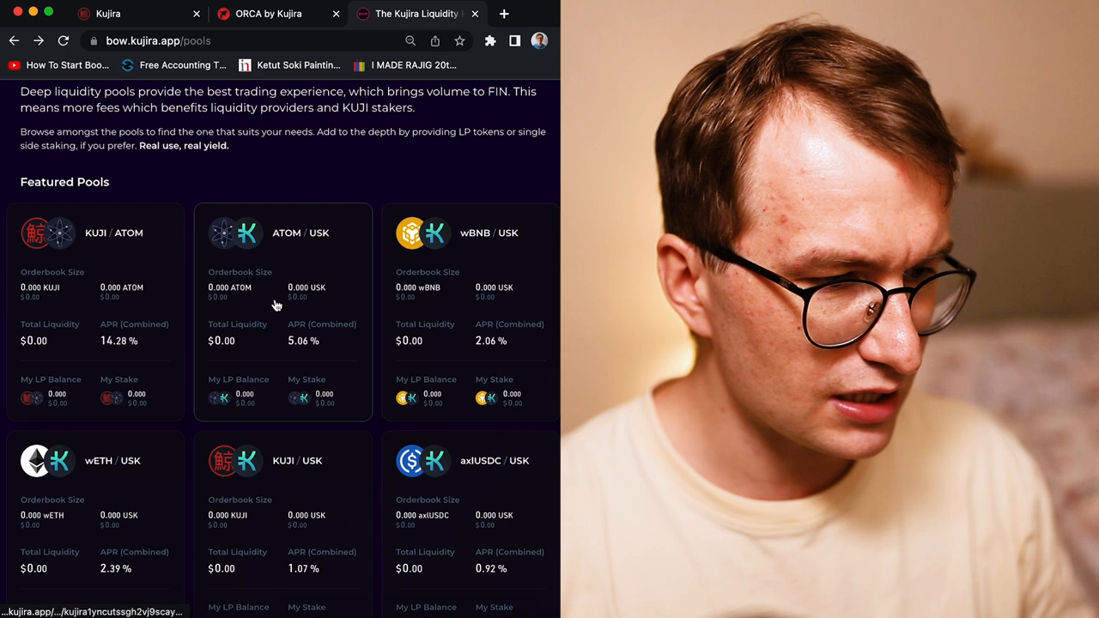
Sort All Liquidity Pools by APR (LP Day Trading) descending and select MNTA / KUJI's Total Liquidity figure
scroll(down, 3)
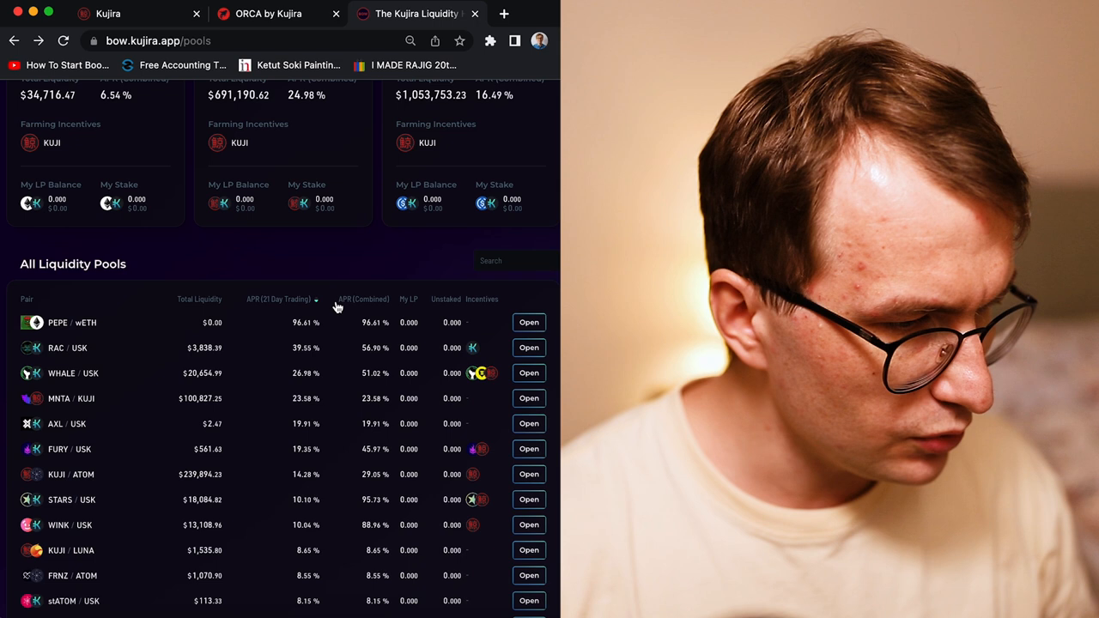
click(278, 299)
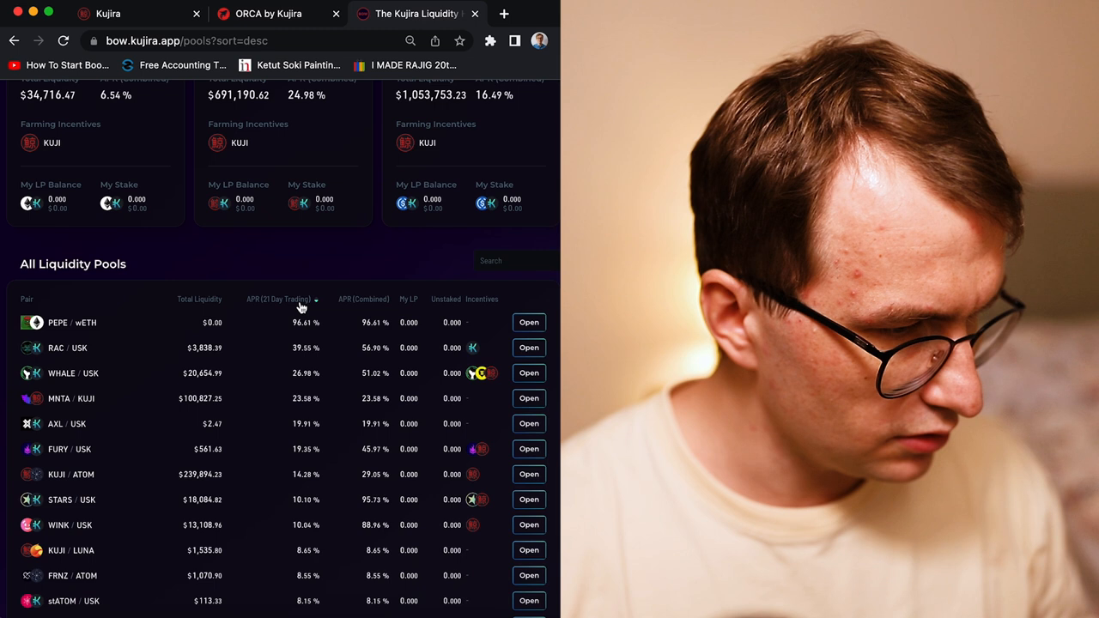
scroll(down, 3)
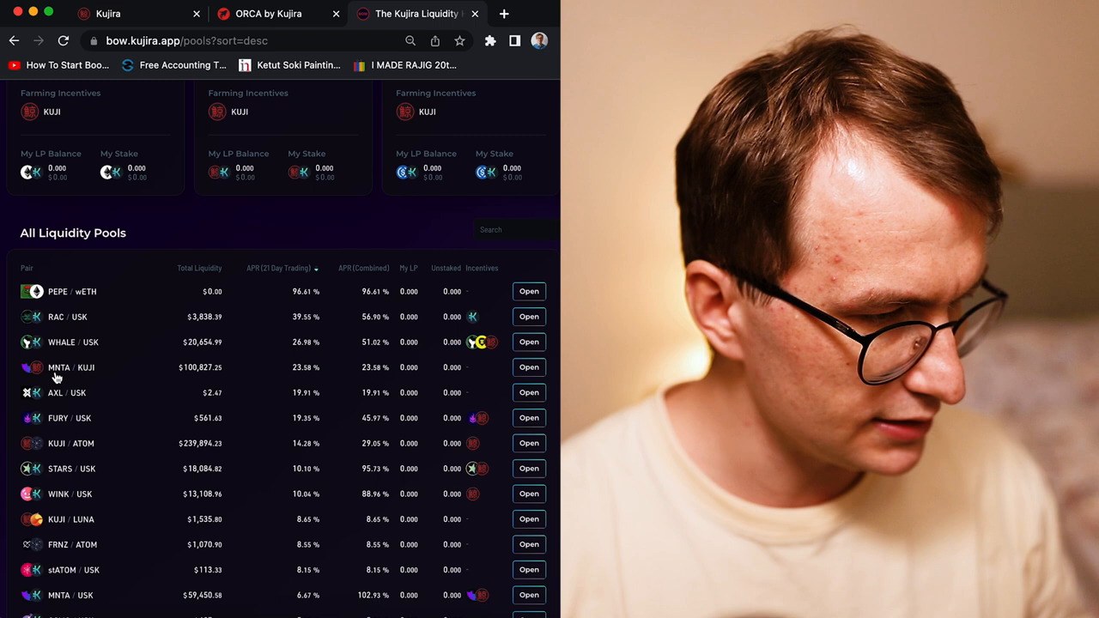
double_click(199, 368)
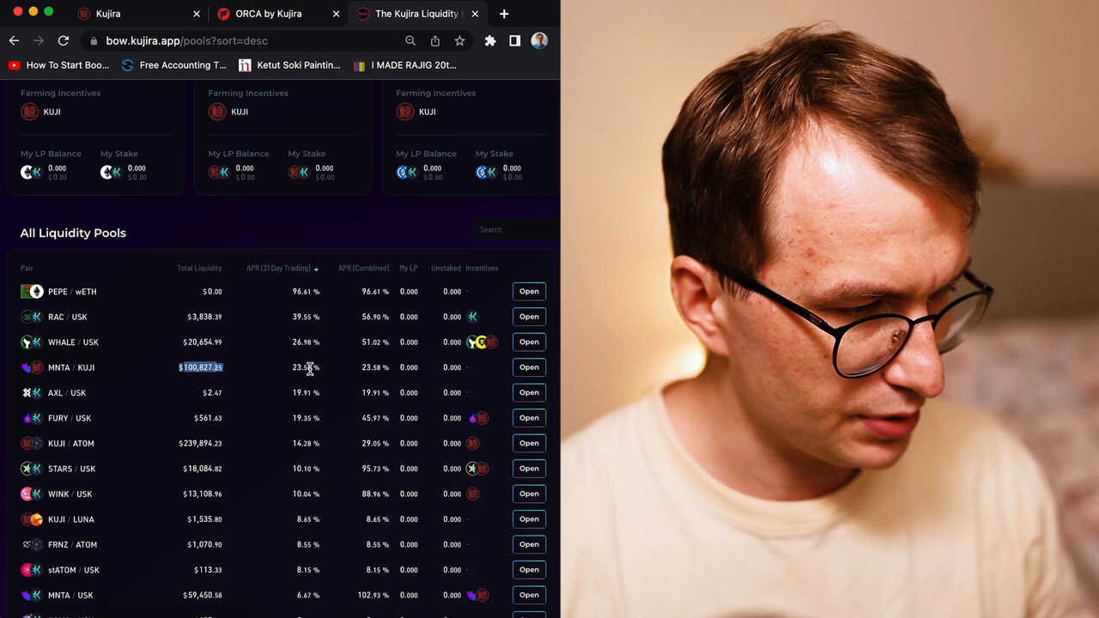
scroll(down, 3)
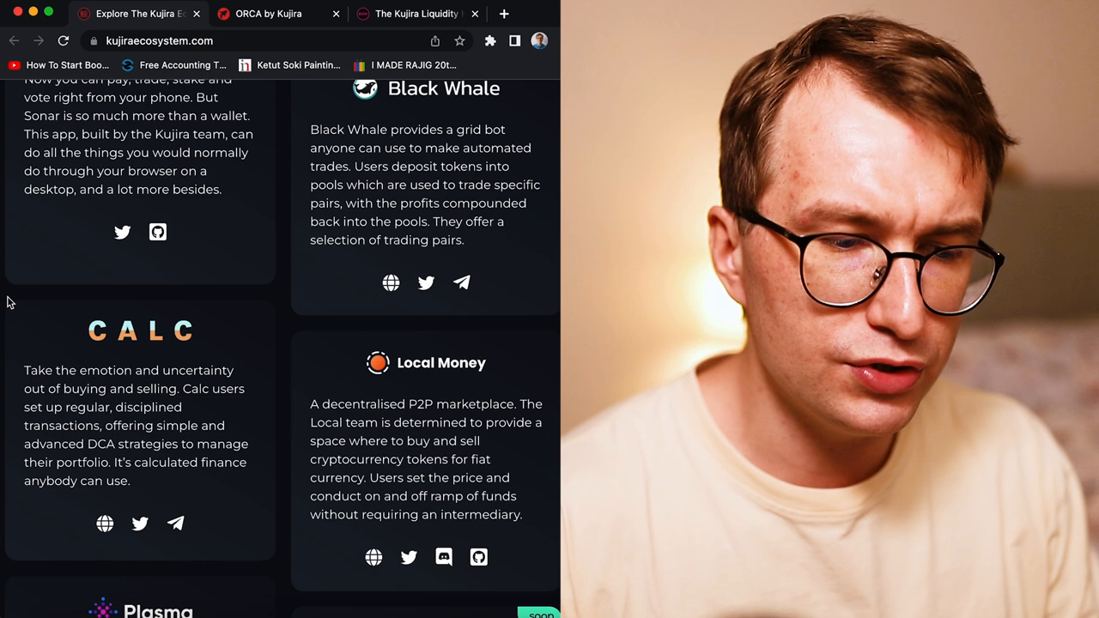
mouse_move(193, 347)
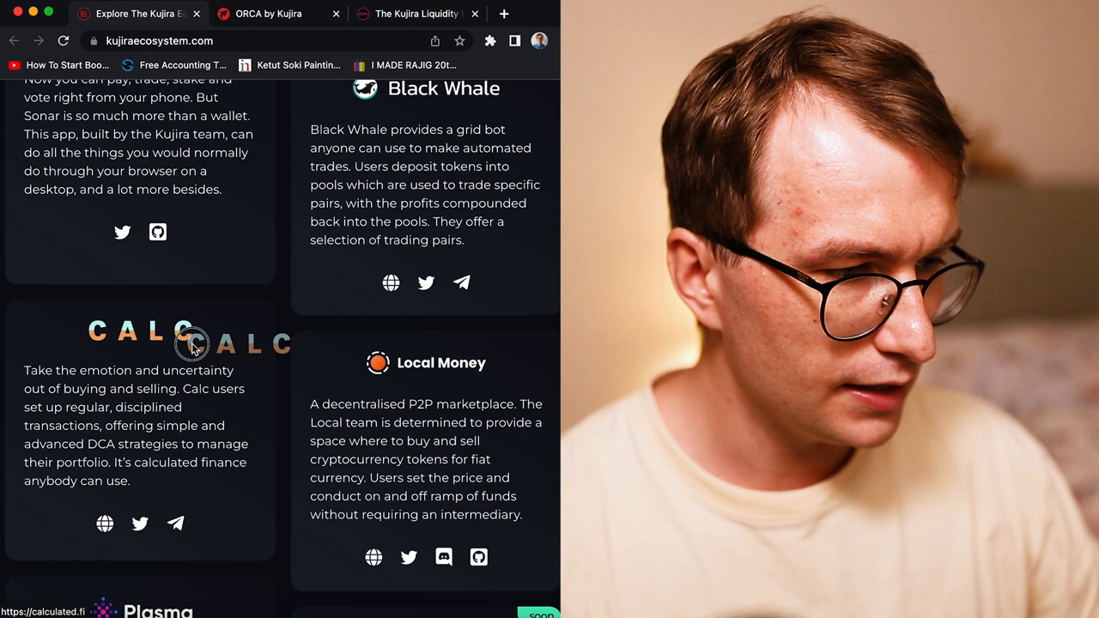
Open the CALC website from its card on kujiraecosystem.com
click(192, 343)
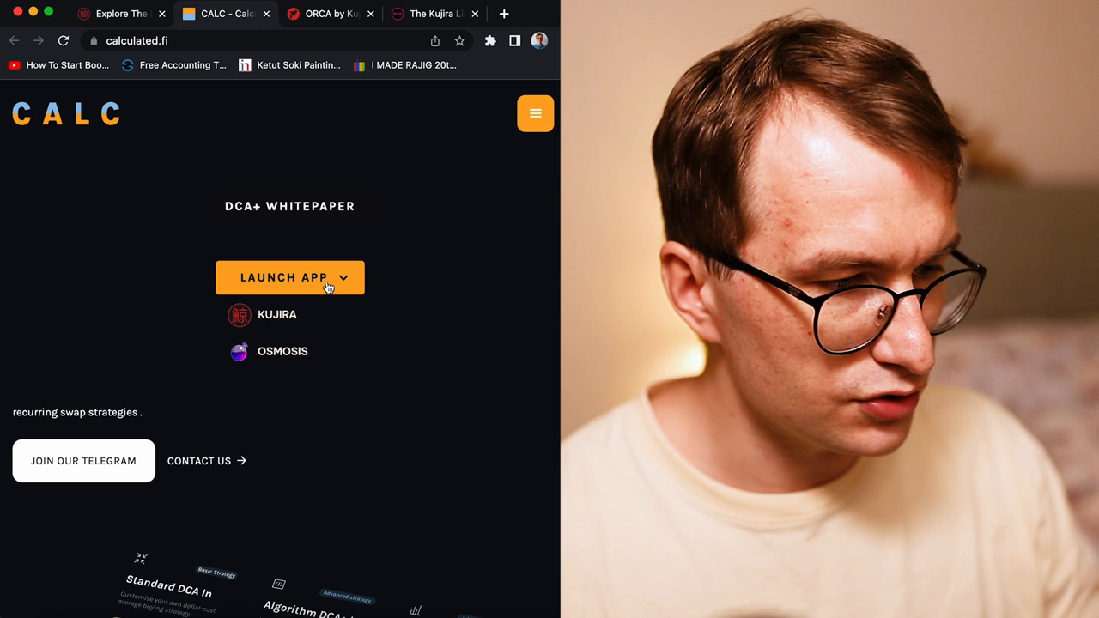
mouse_move(282, 354)
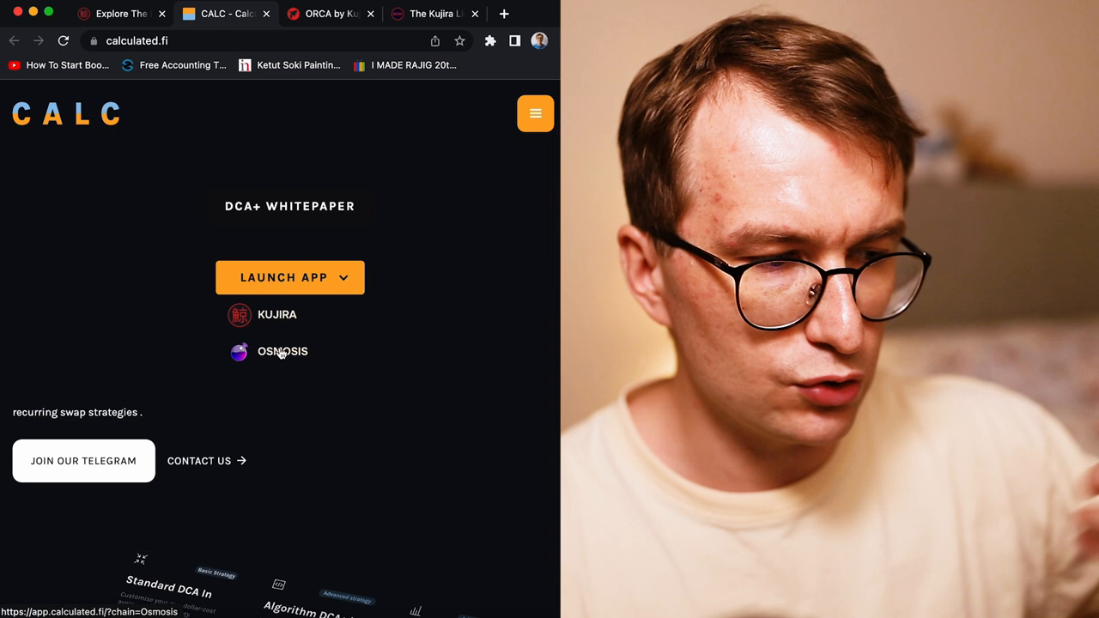
Launch the CALC app on Osmosis and accept the Terms and Conditions
click(281, 350)
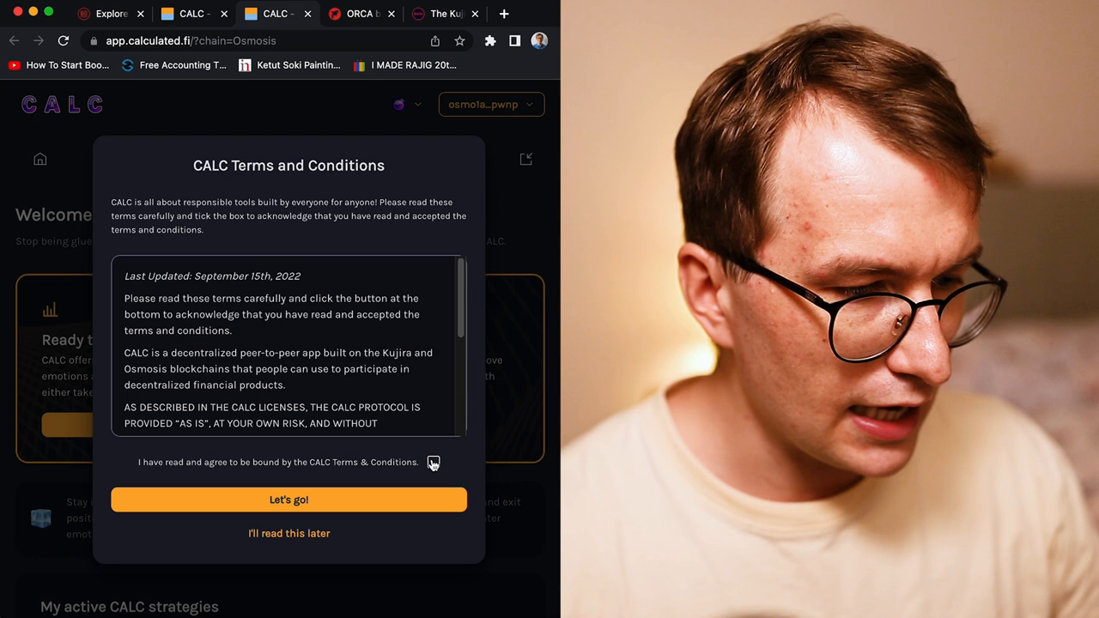
click(289, 500)
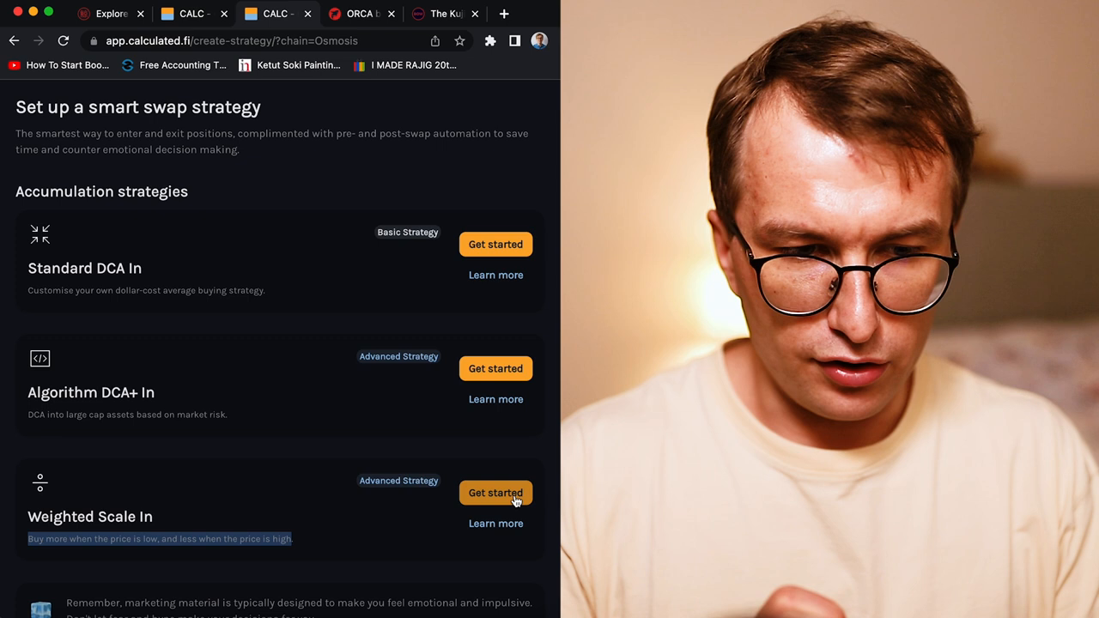
Get started with a Weighted Scale In accumulation strategy
click(494, 493)
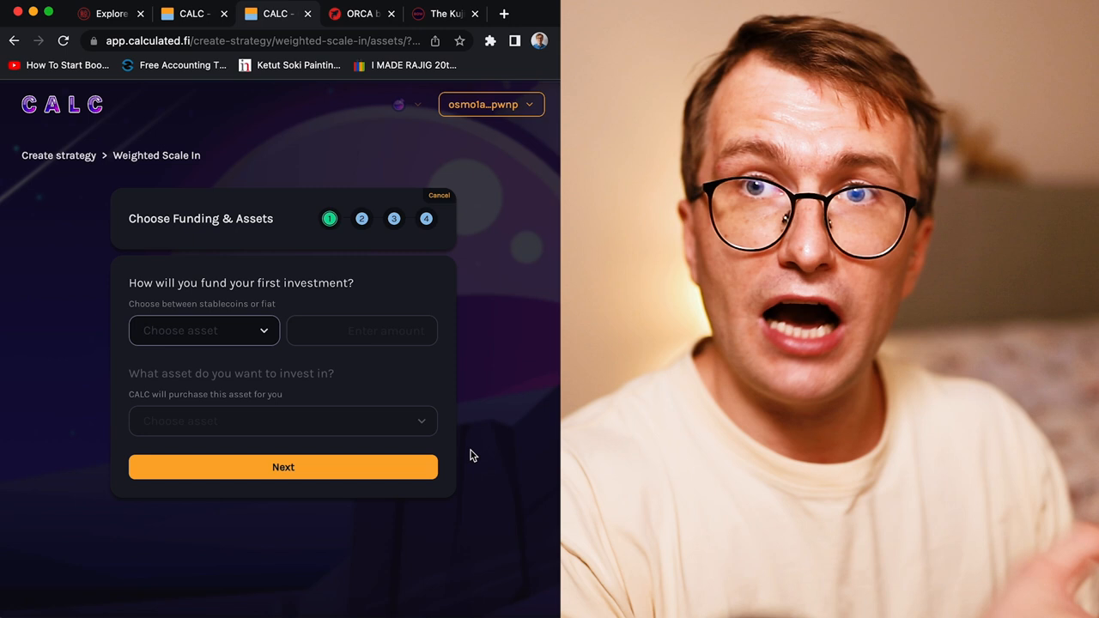
Choose USDC as the asset funding the strategy's first investment
click(203, 330)
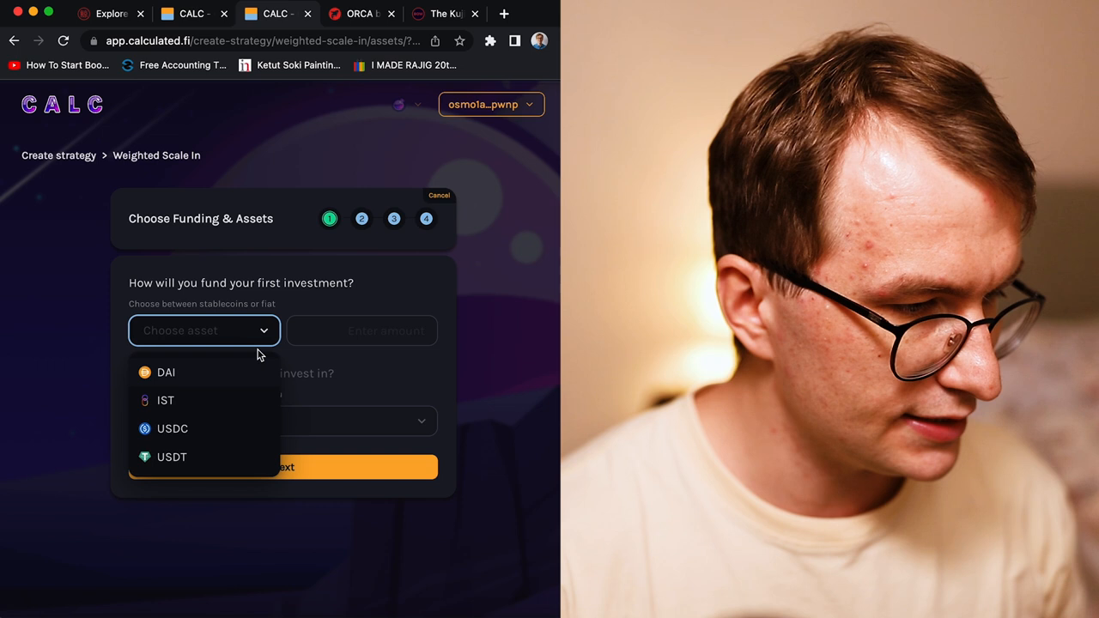
click(172, 429)
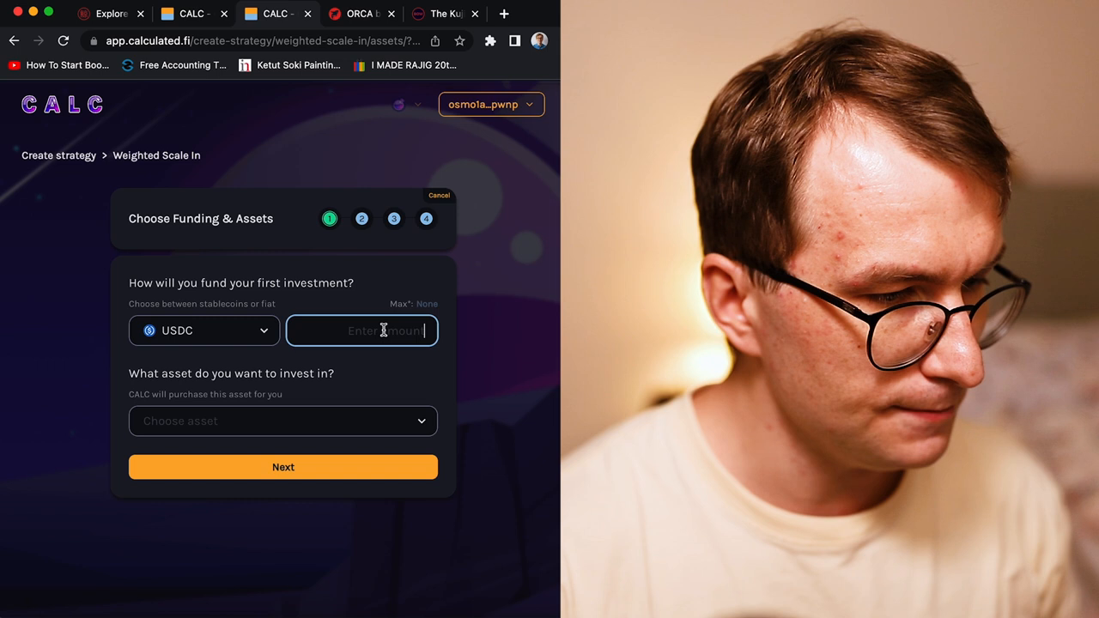